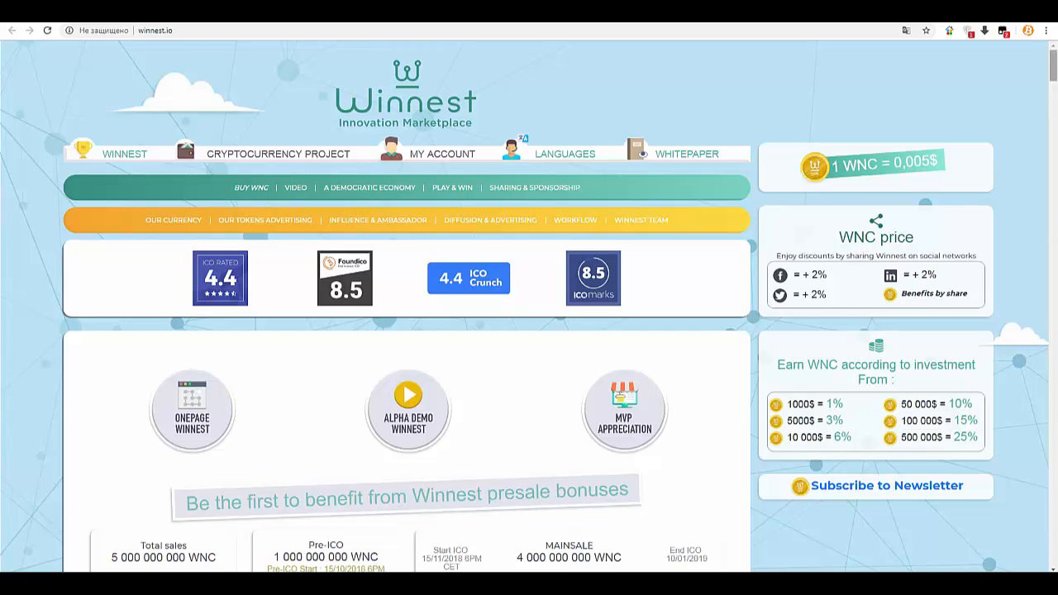
scroll("down", 3)
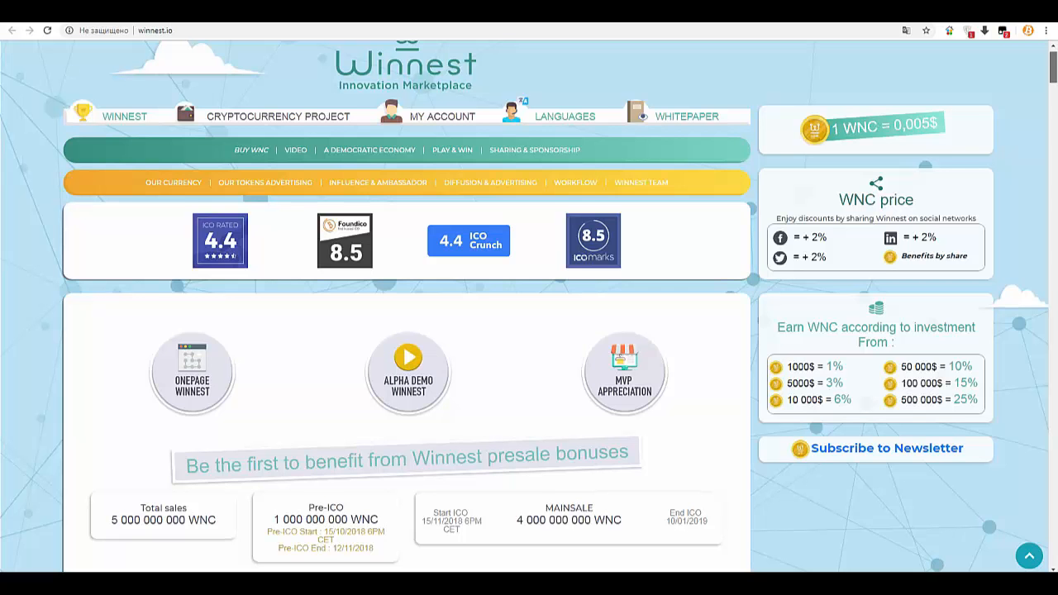
scroll("down", 3)
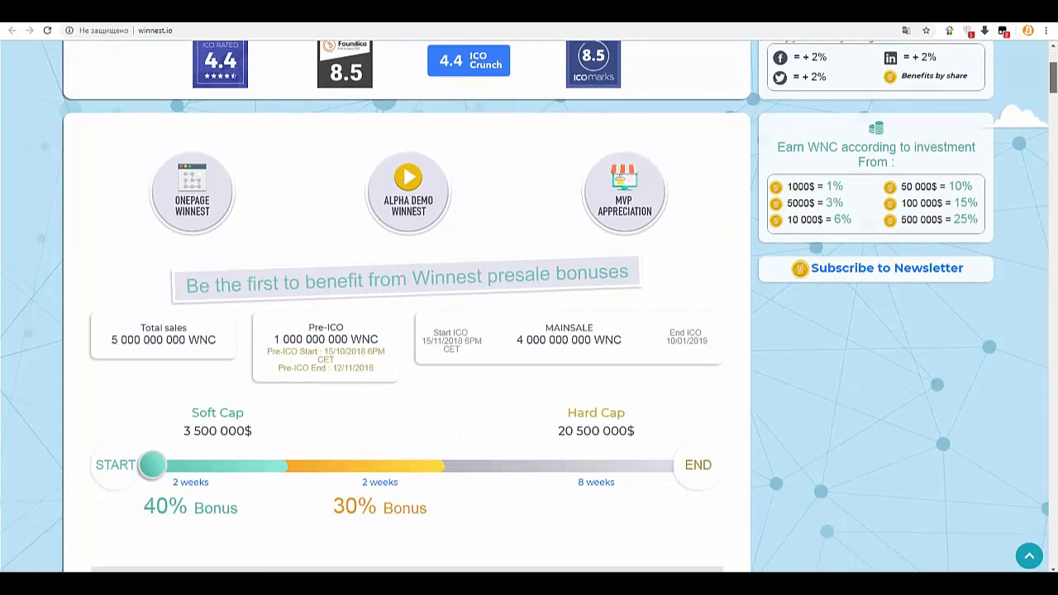
scroll("down", 3)
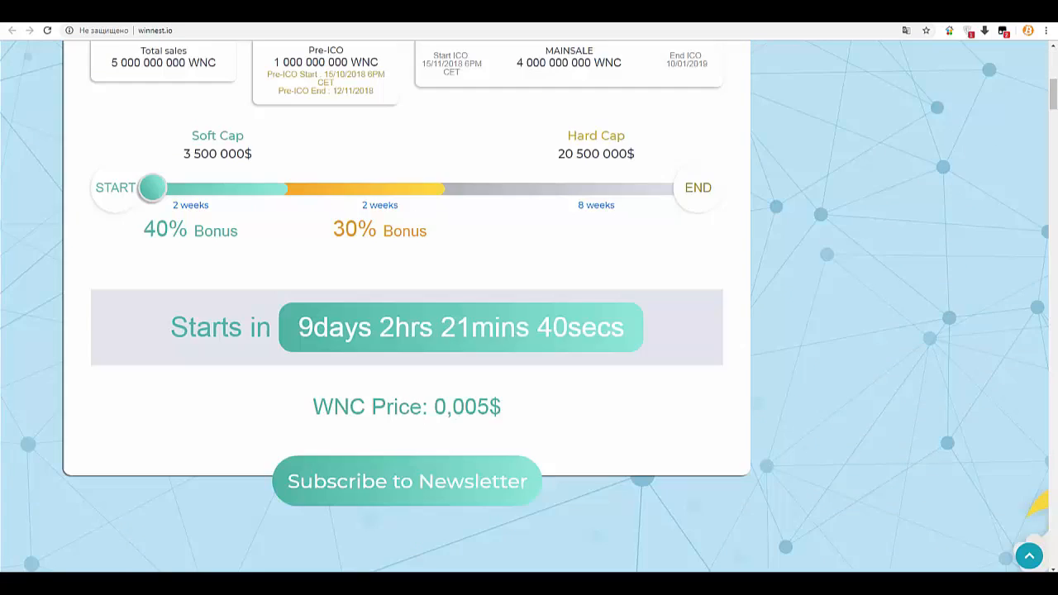
scroll("down", 3)
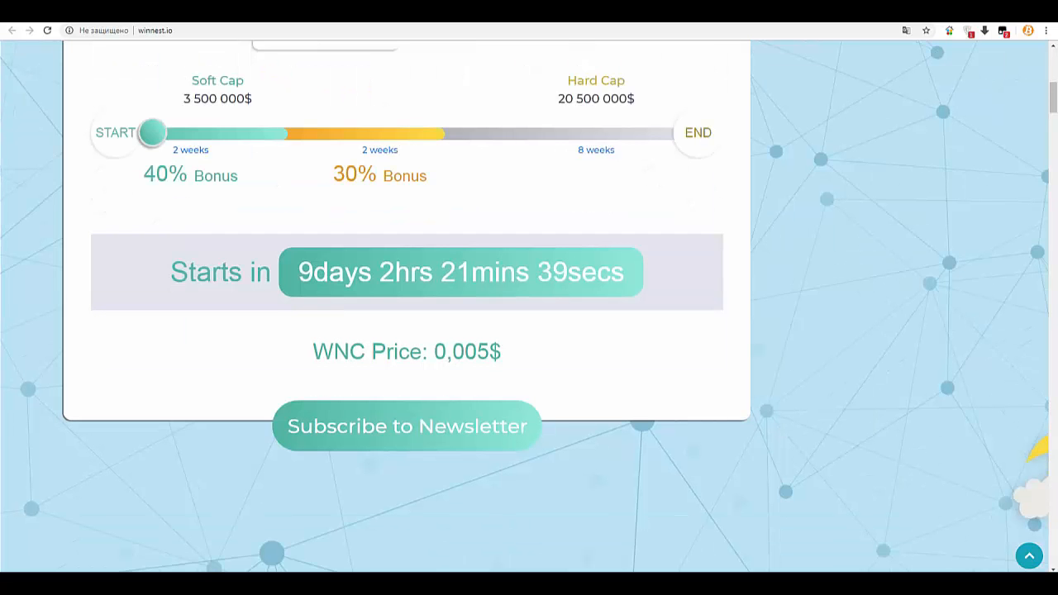
scroll("down", 3)
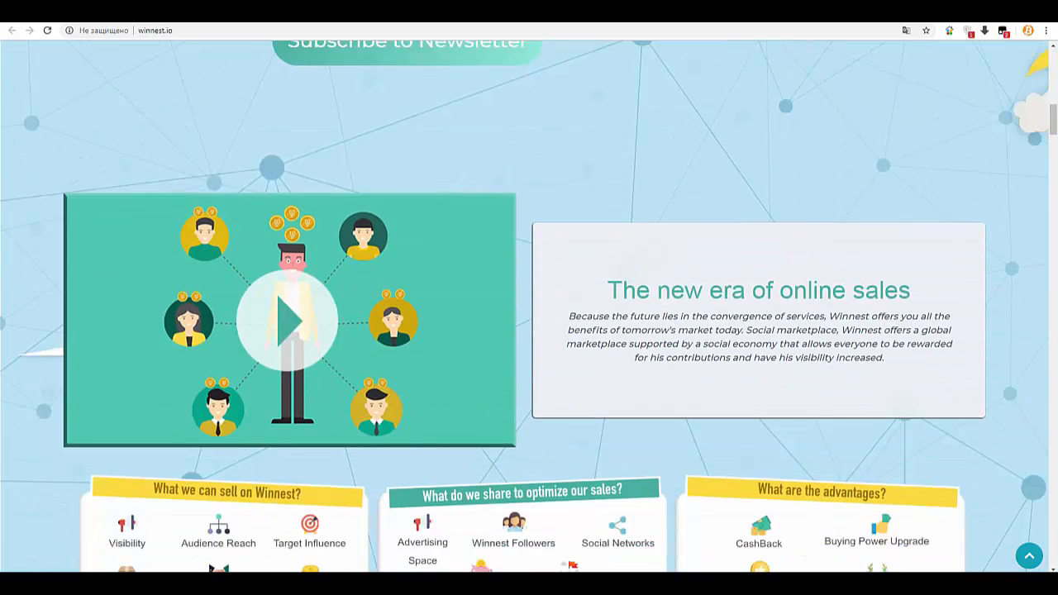
scroll("down", 3)
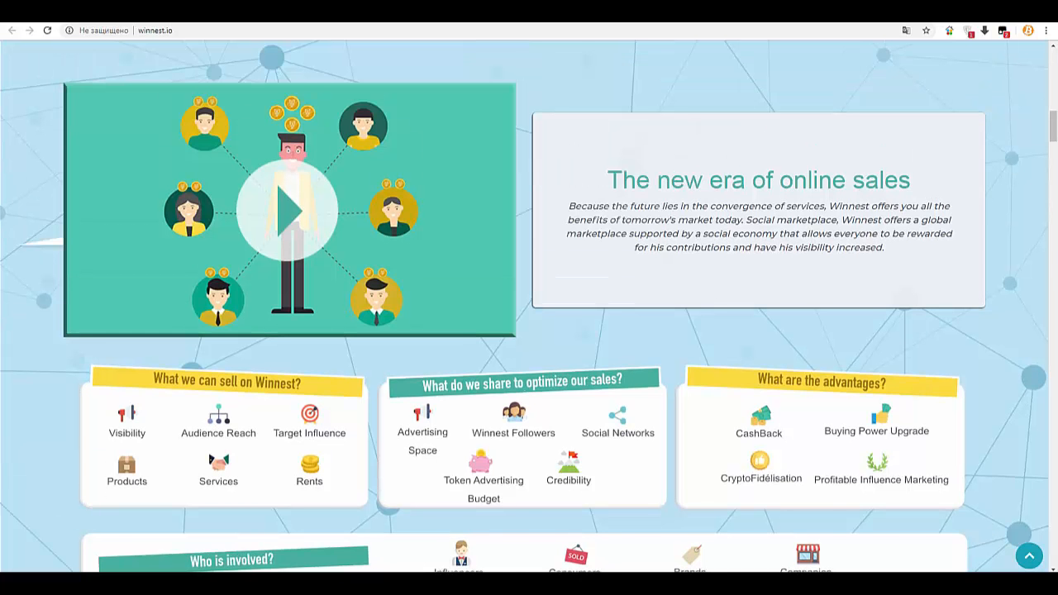
scroll("down", 3)
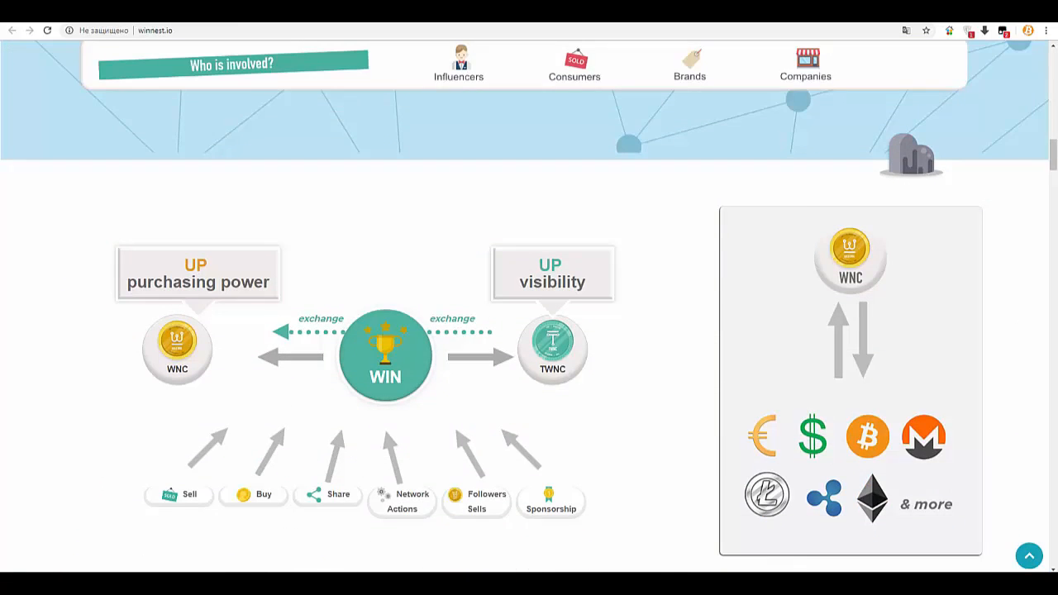
scroll("down", 3)
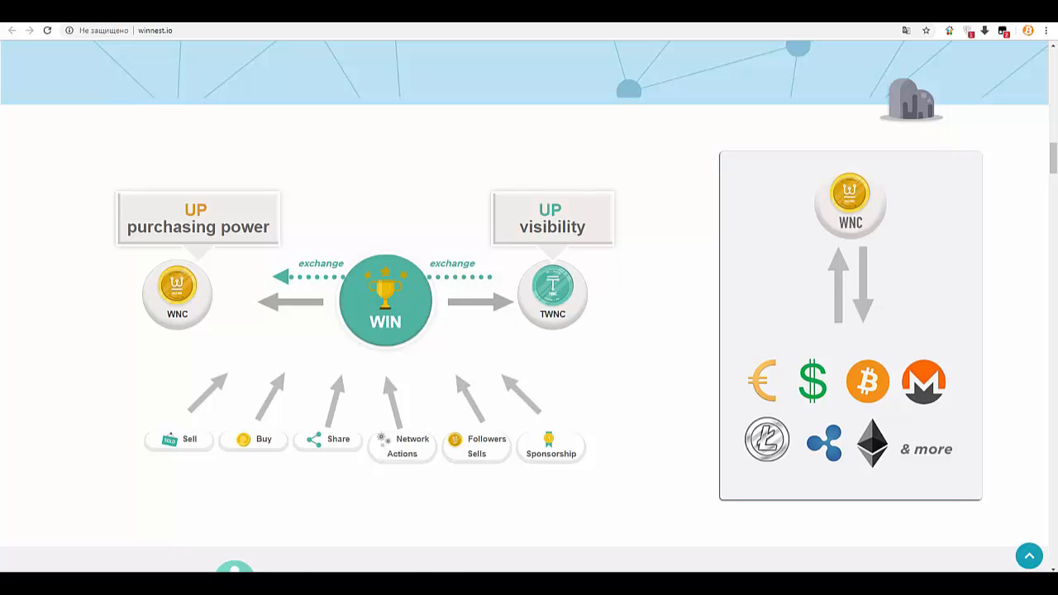
scroll("down", 3)
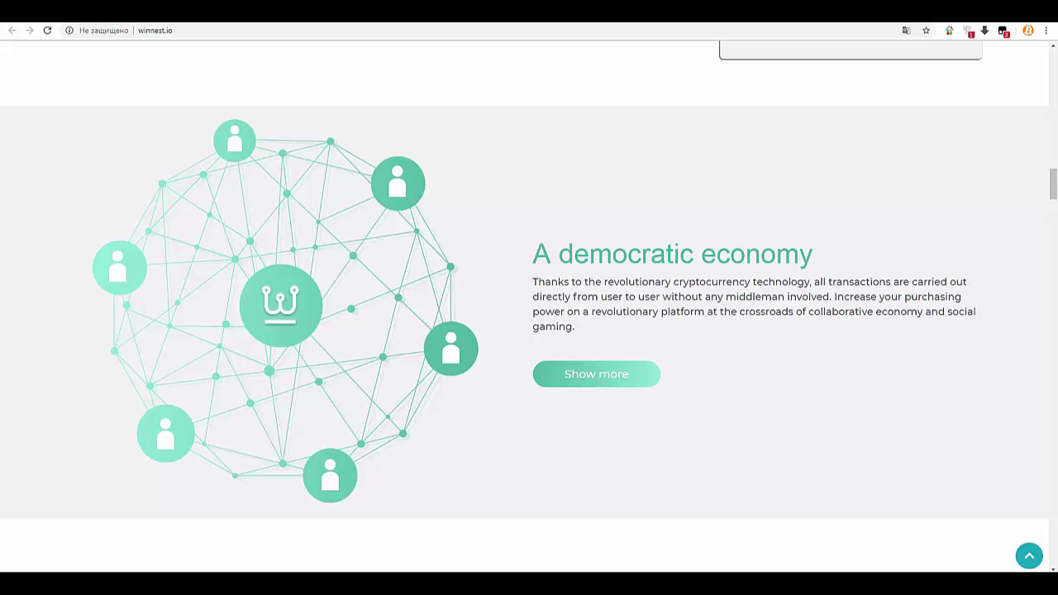
scroll("down", 3)
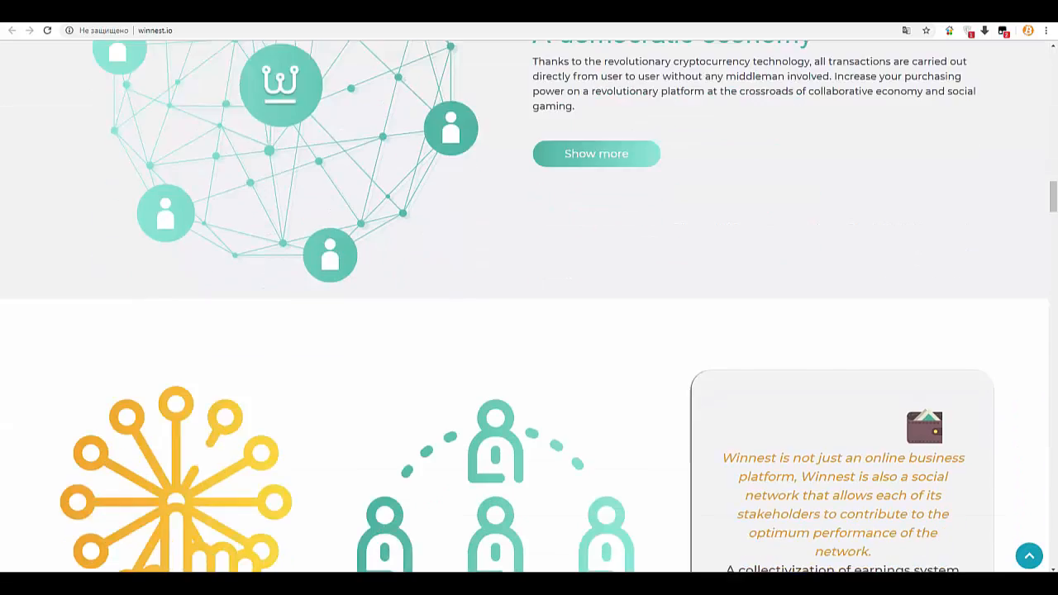
scroll("down", 3)
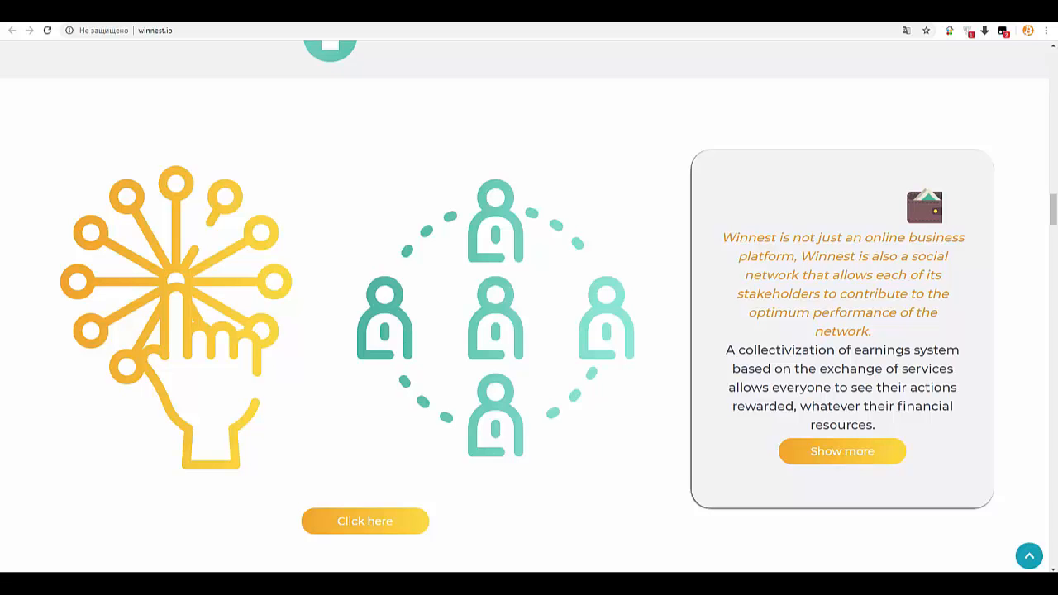
scroll("down", 3)
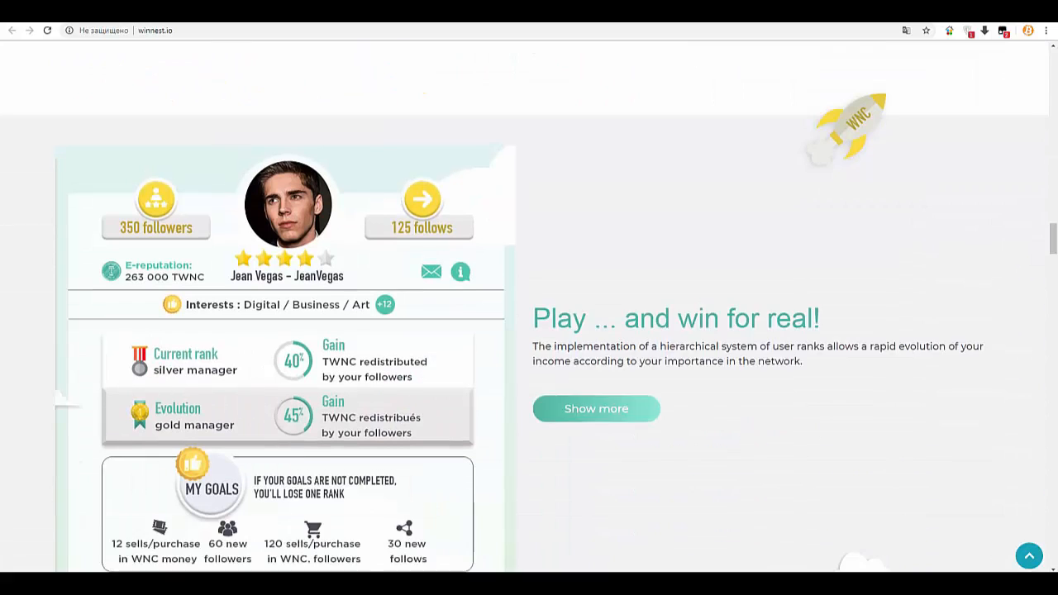
scroll("down", 3)
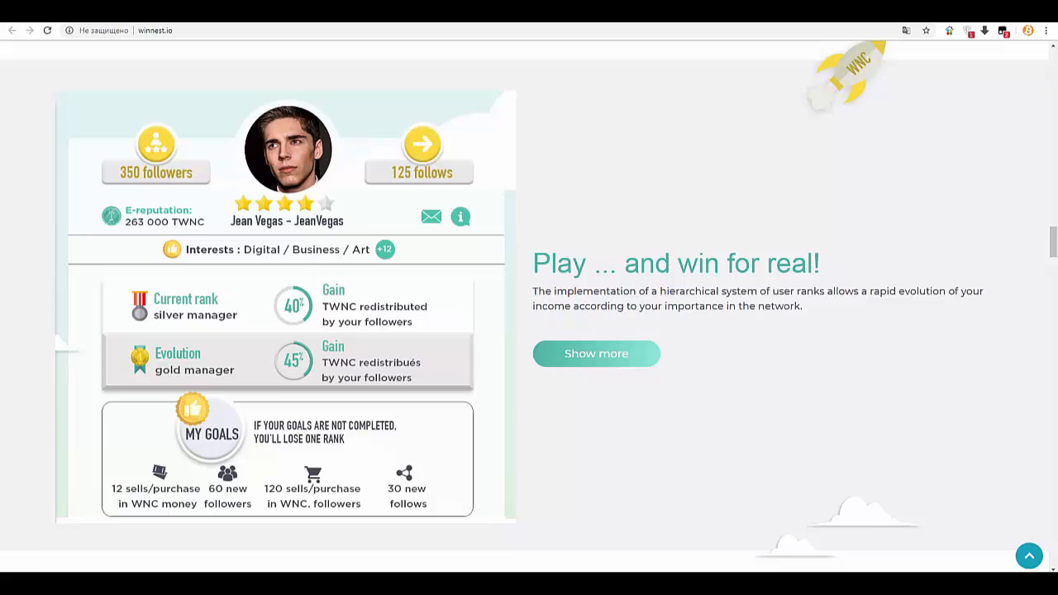
scroll("down", 3)
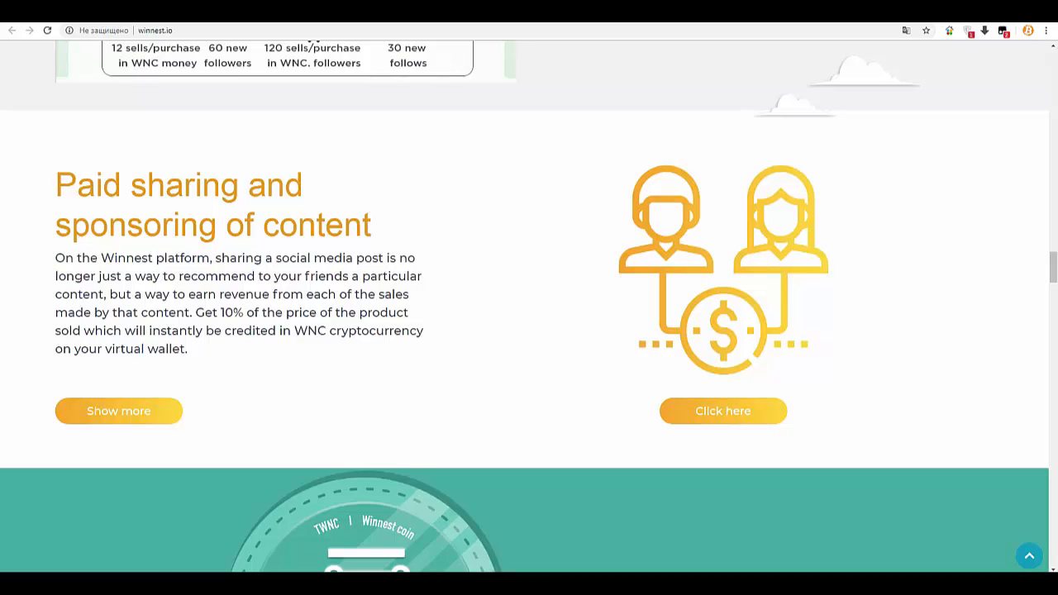
scroll("down", 3)
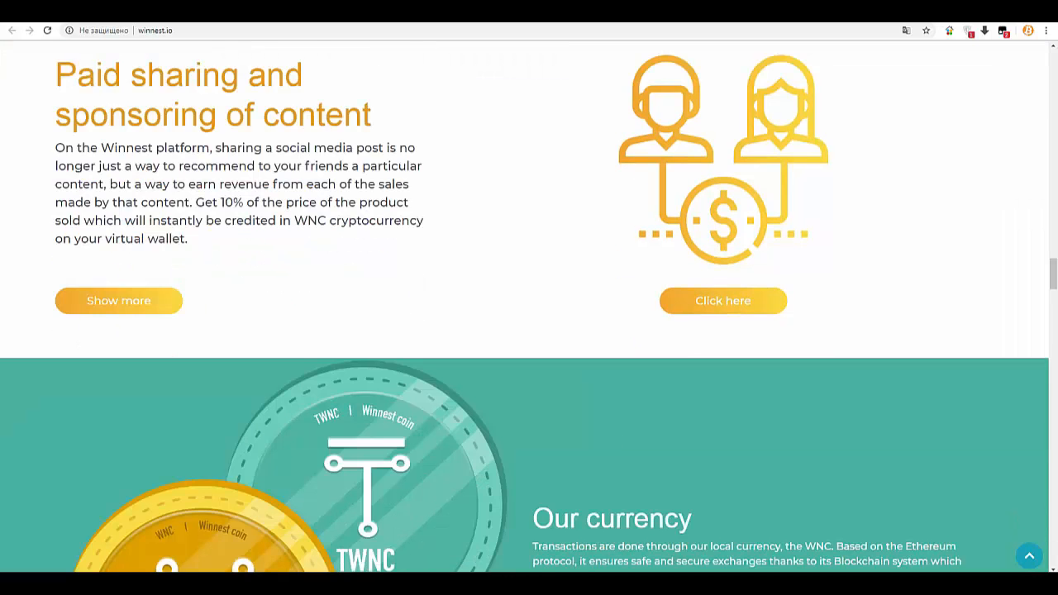
scroll("down", 3)
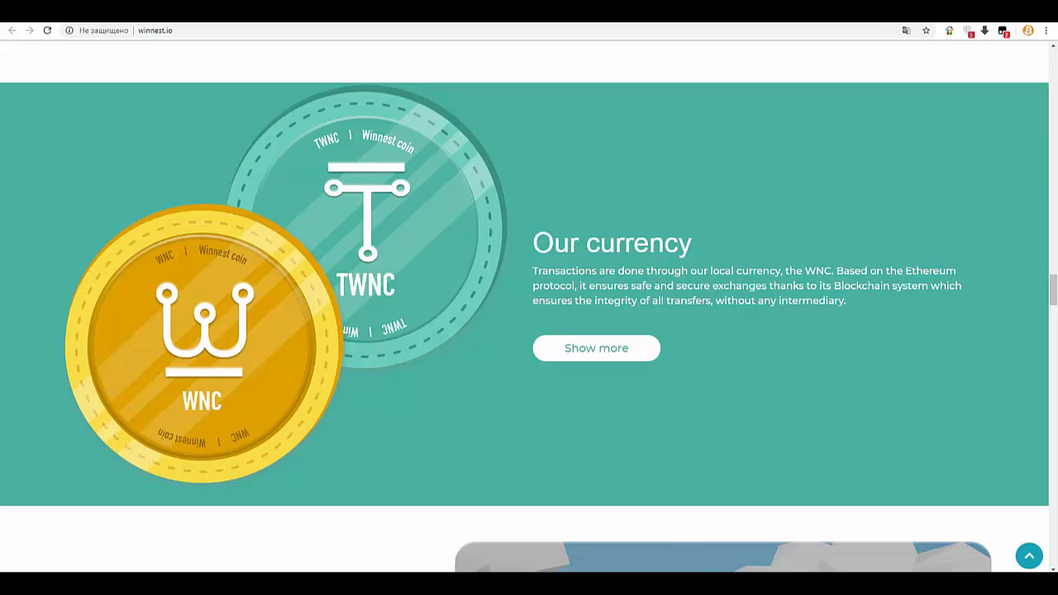
scroll("down", 3)
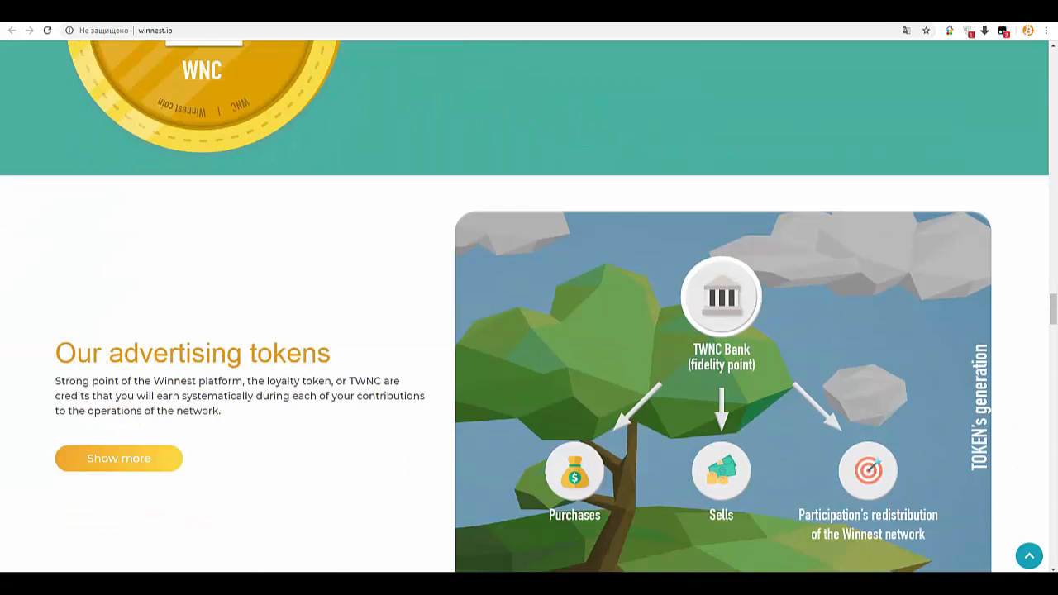
scroll("down", 3)
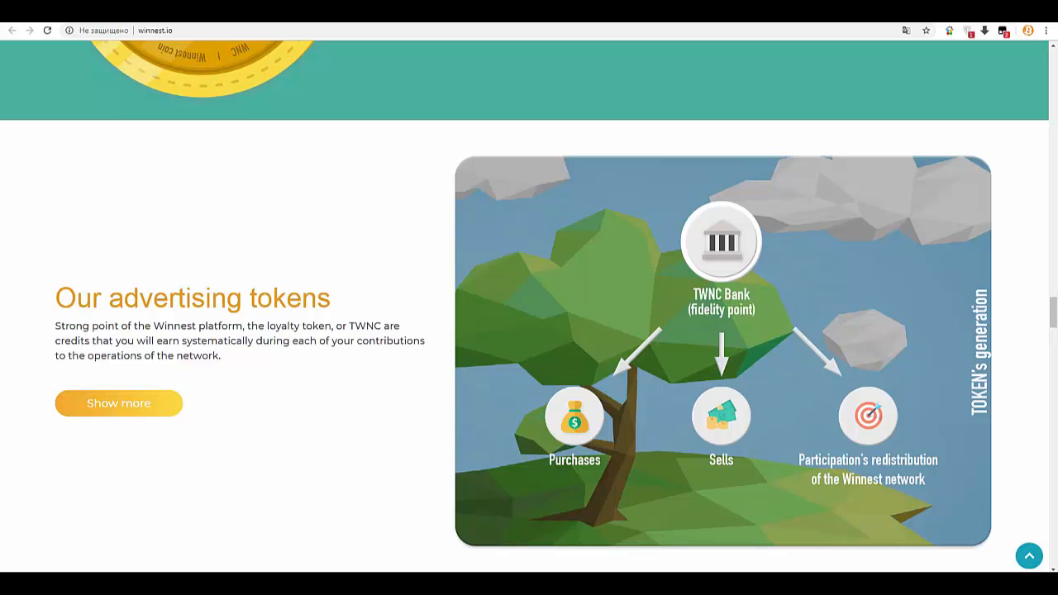
scroll("down", 3)
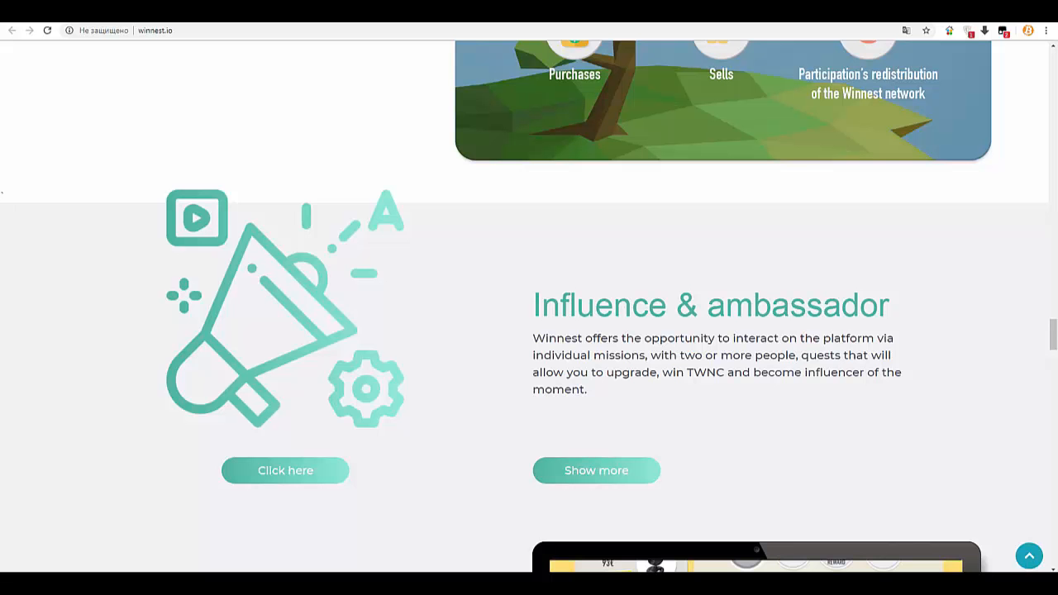
scroll("down", 3)
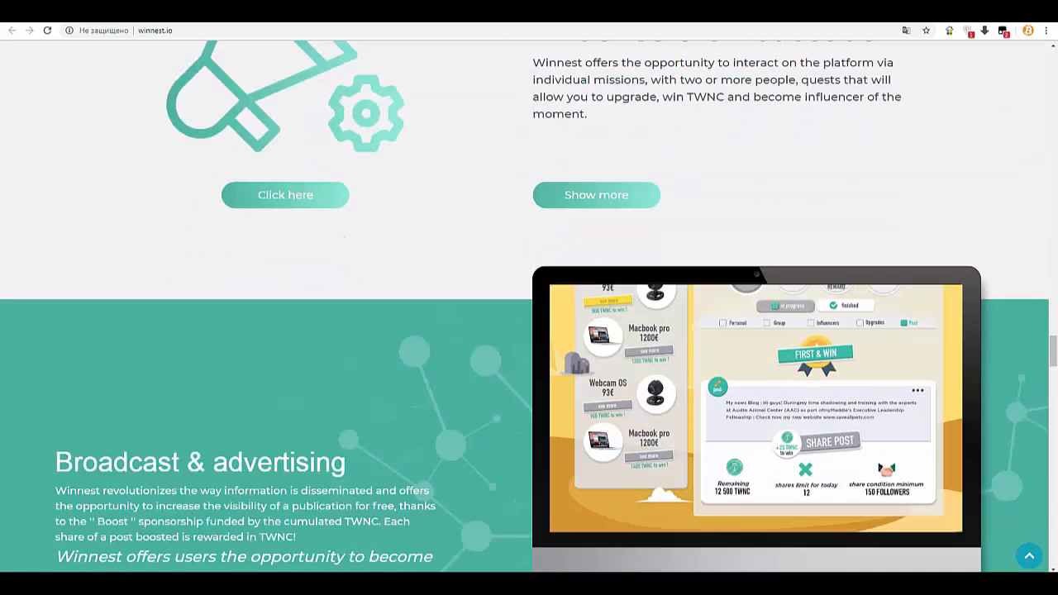
scroll("down", 3)
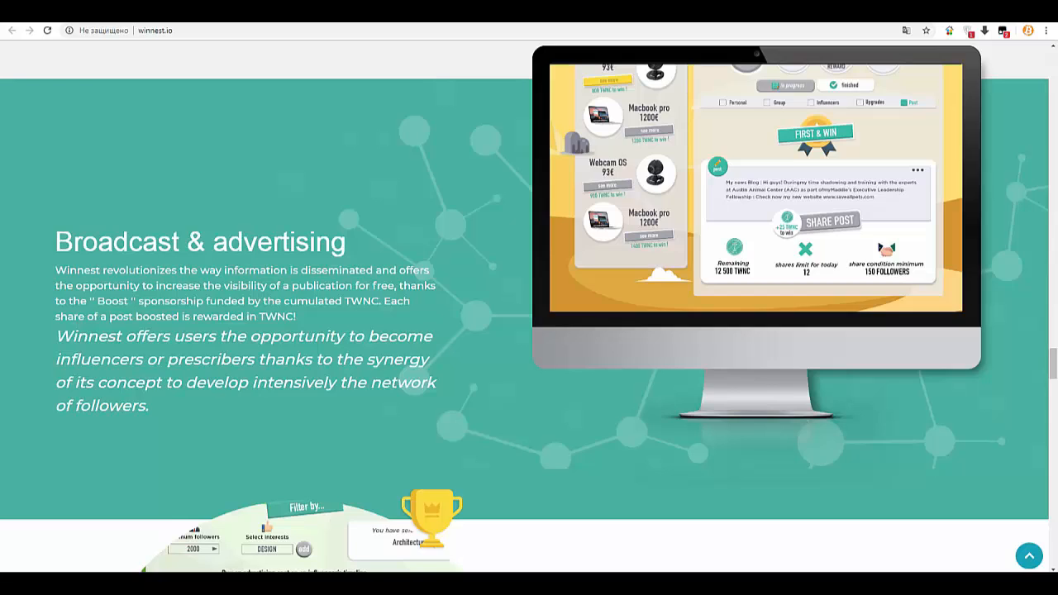
scroll("down", 3)
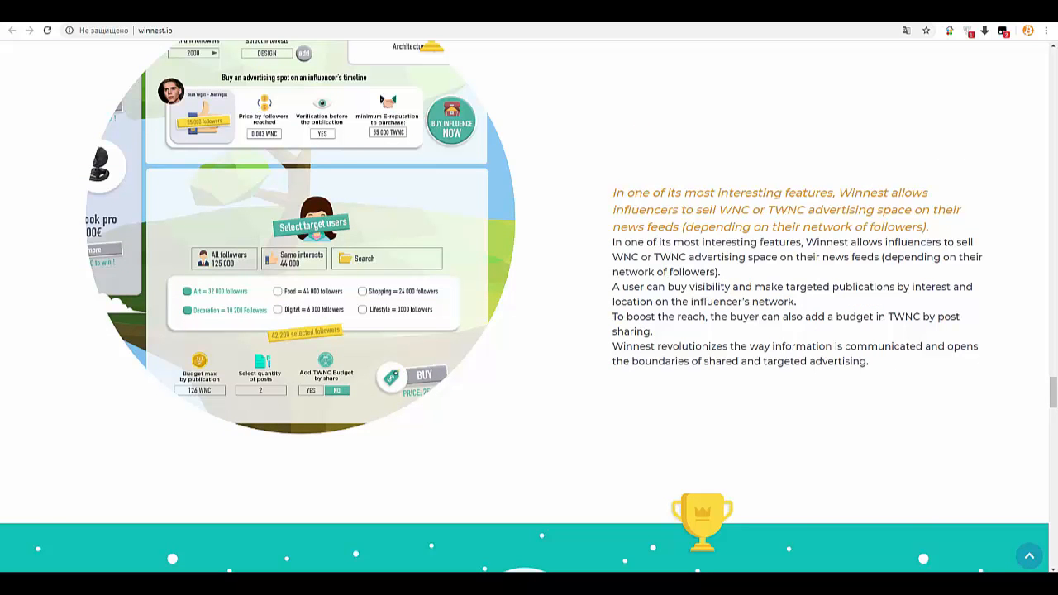
scroll("down", 3)
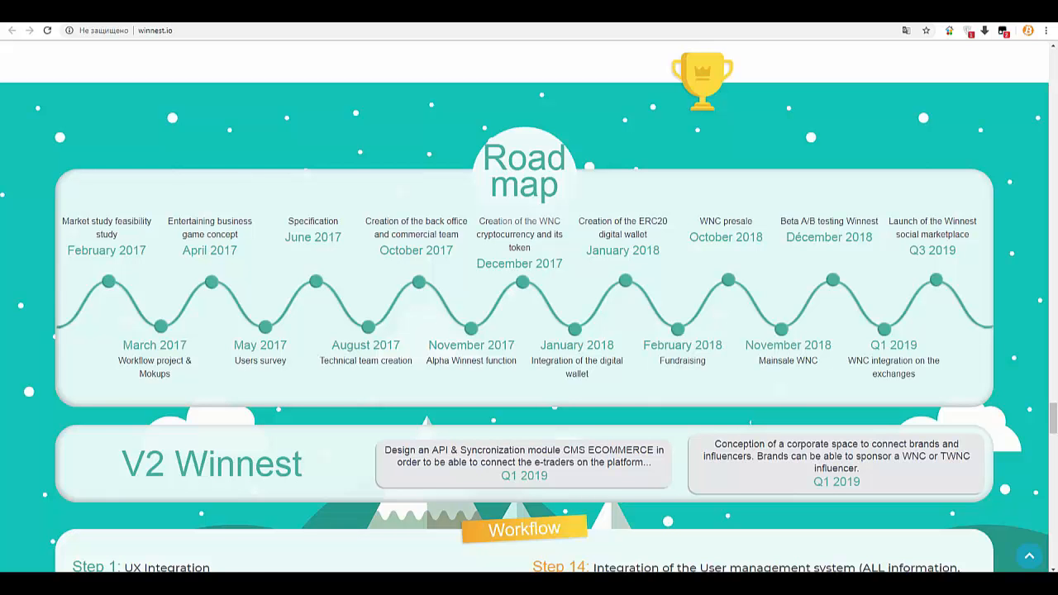
scroll("down", 3)
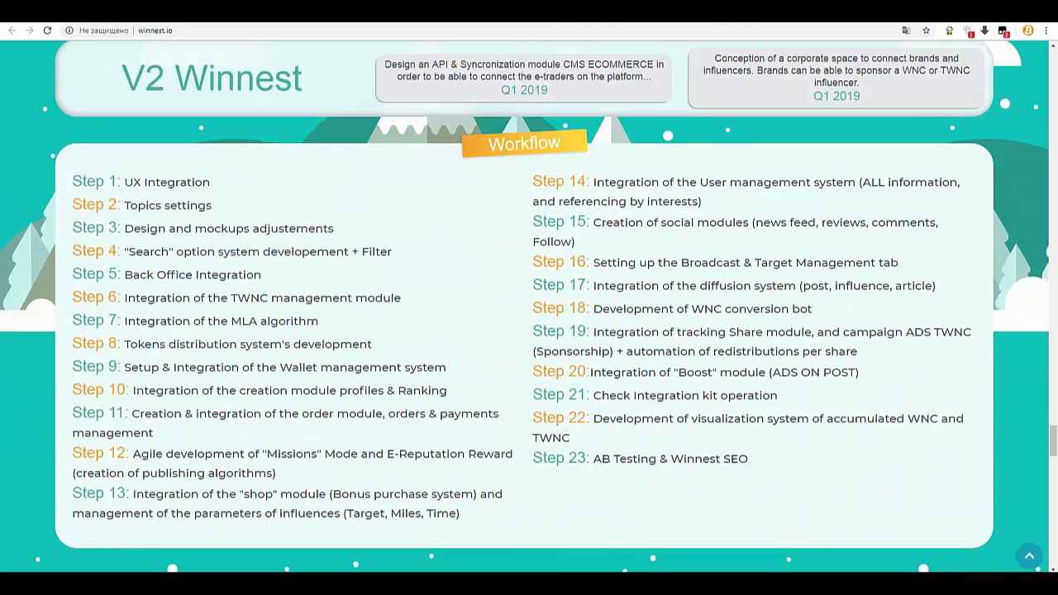
scroll("down", 3)
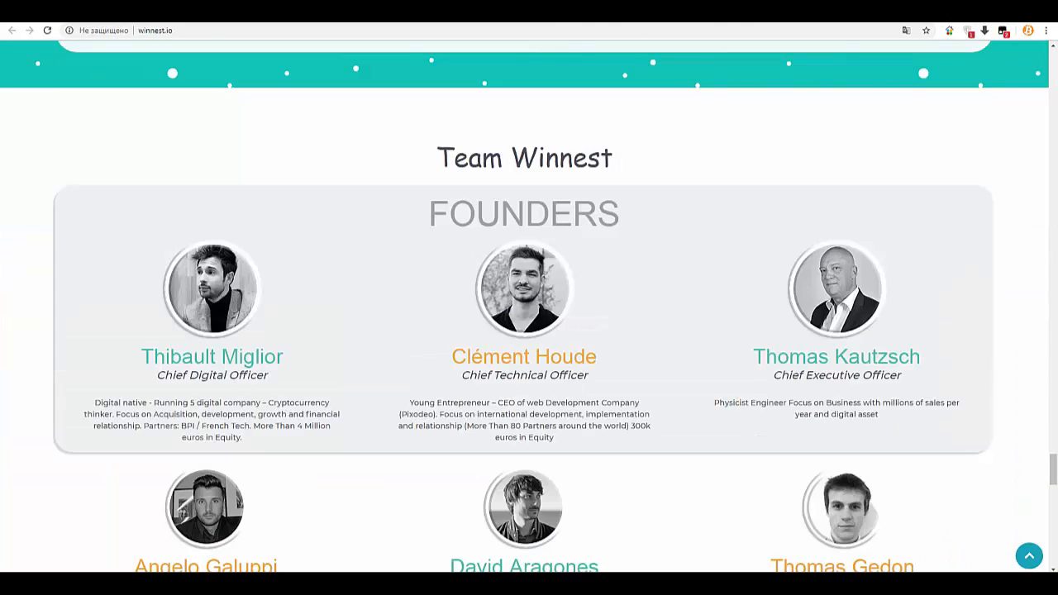
scroll("down", 3)
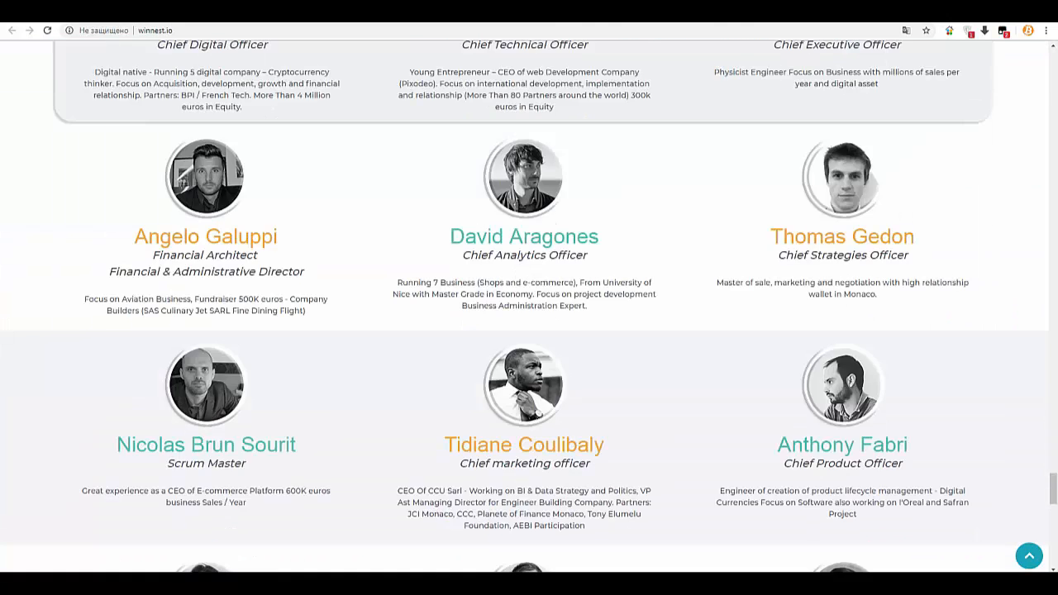
scroll("down", 3)
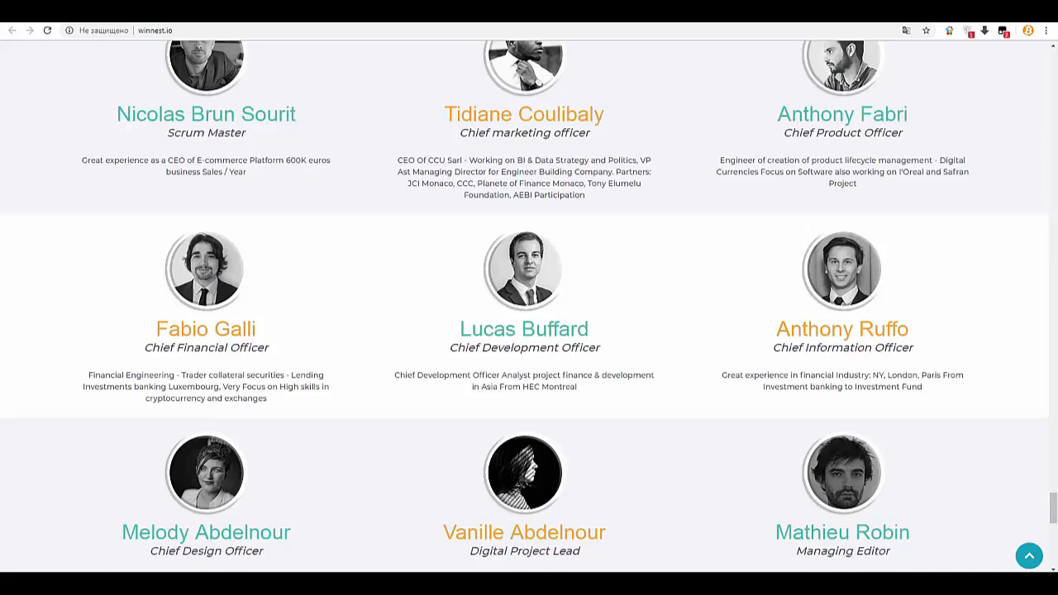
scroll("down", 3)
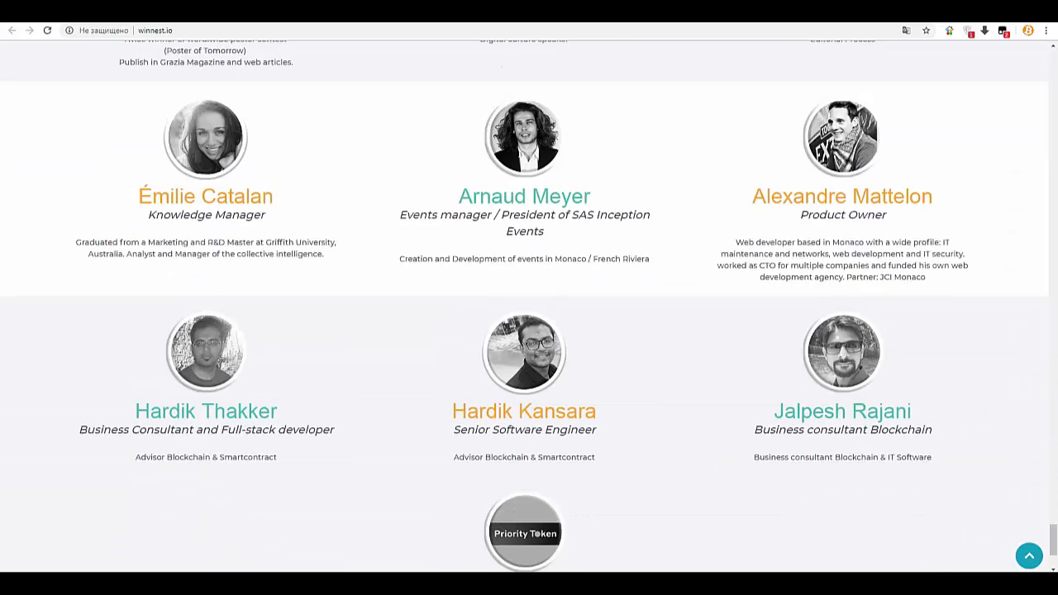
scroll("down", 3)
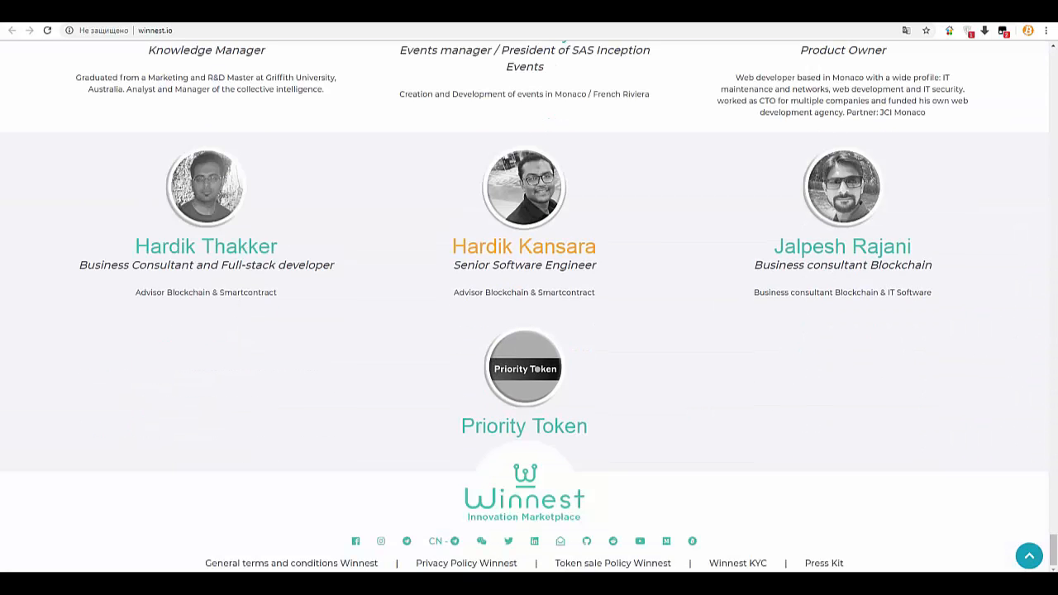